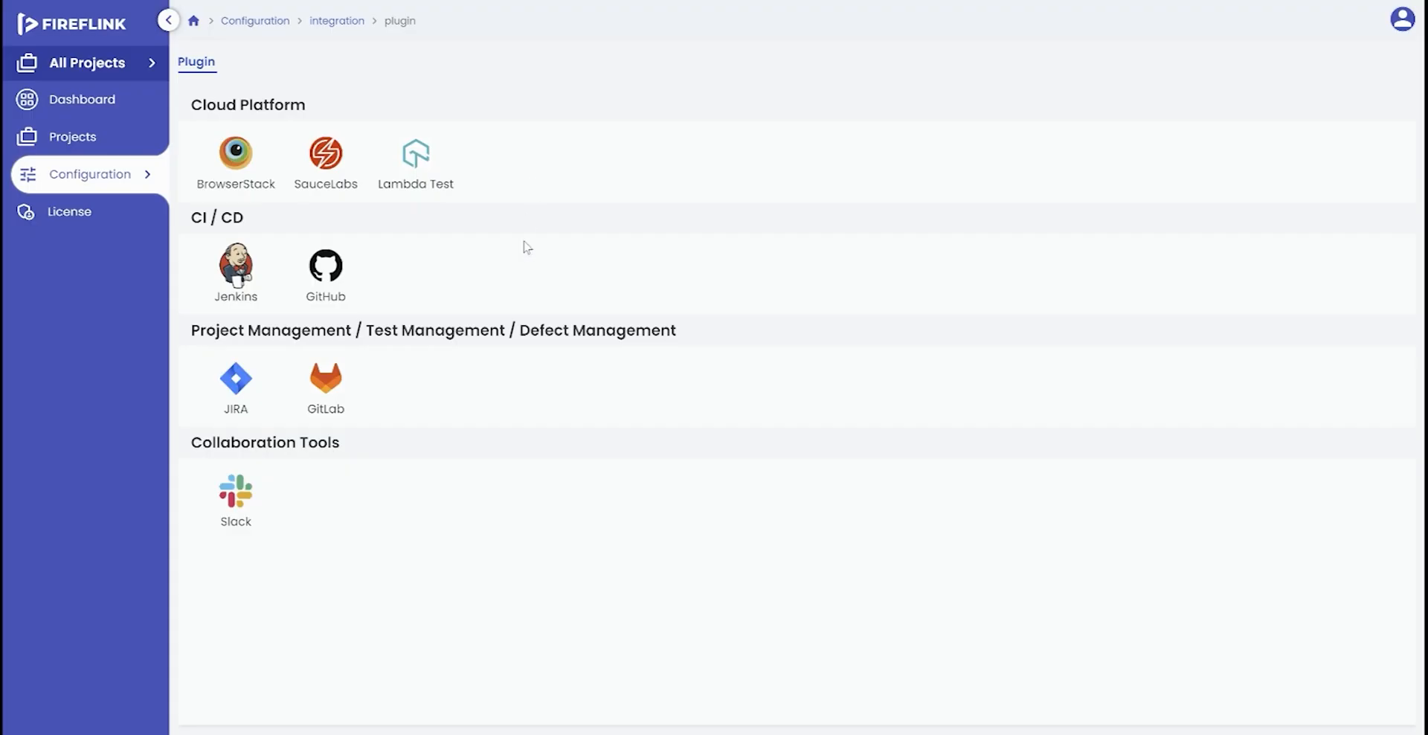
pyautogui.moveTo(504, 537)
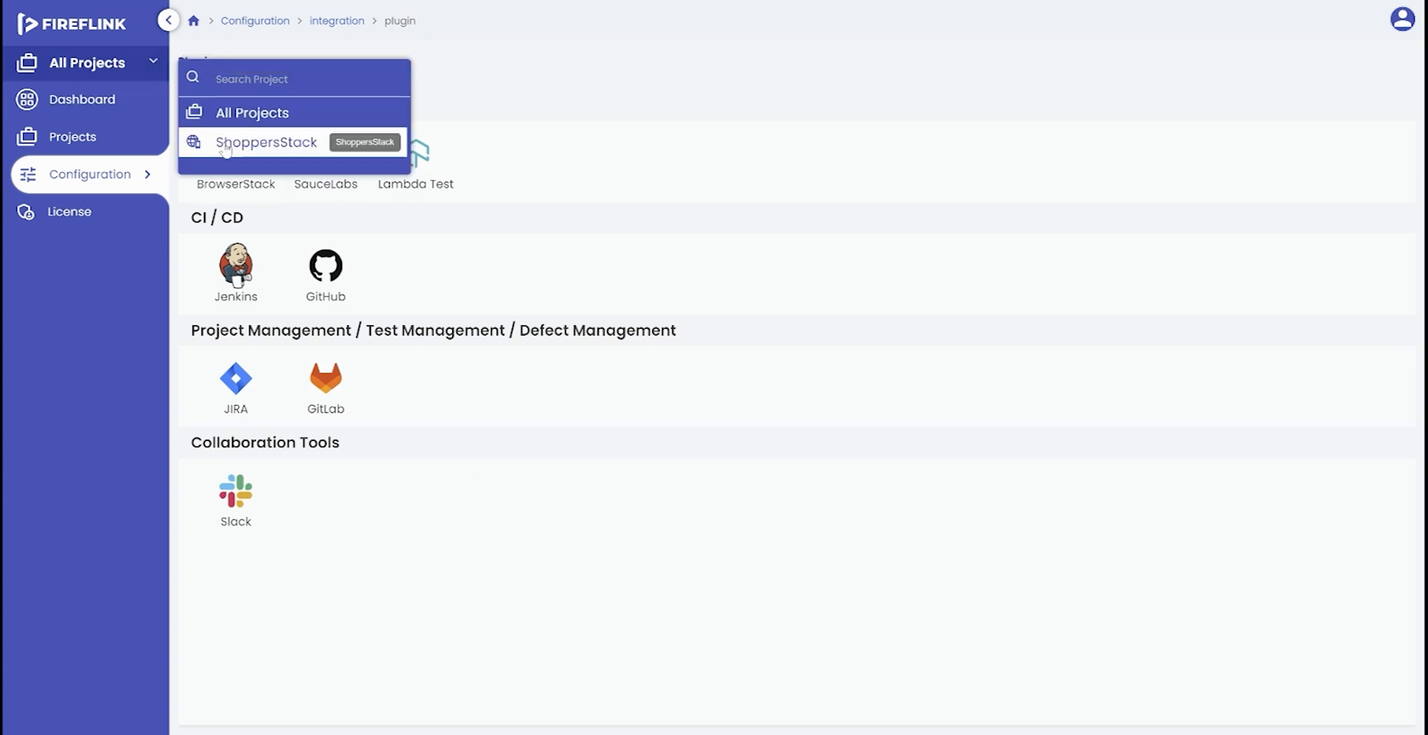
# Switch to the ShoppersStack project and view its test execution suites.
pyautogui.click(267, 142)
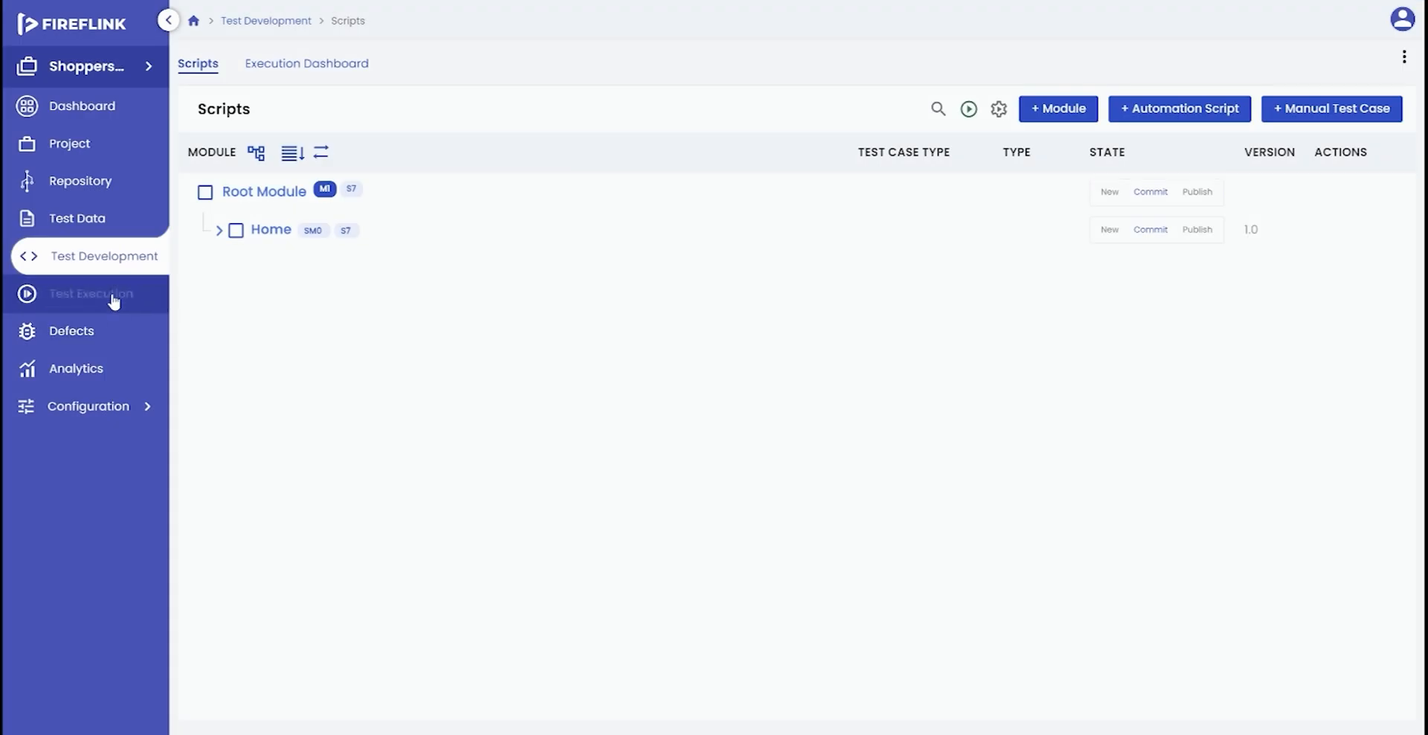
pyautogui.click(90, 286)
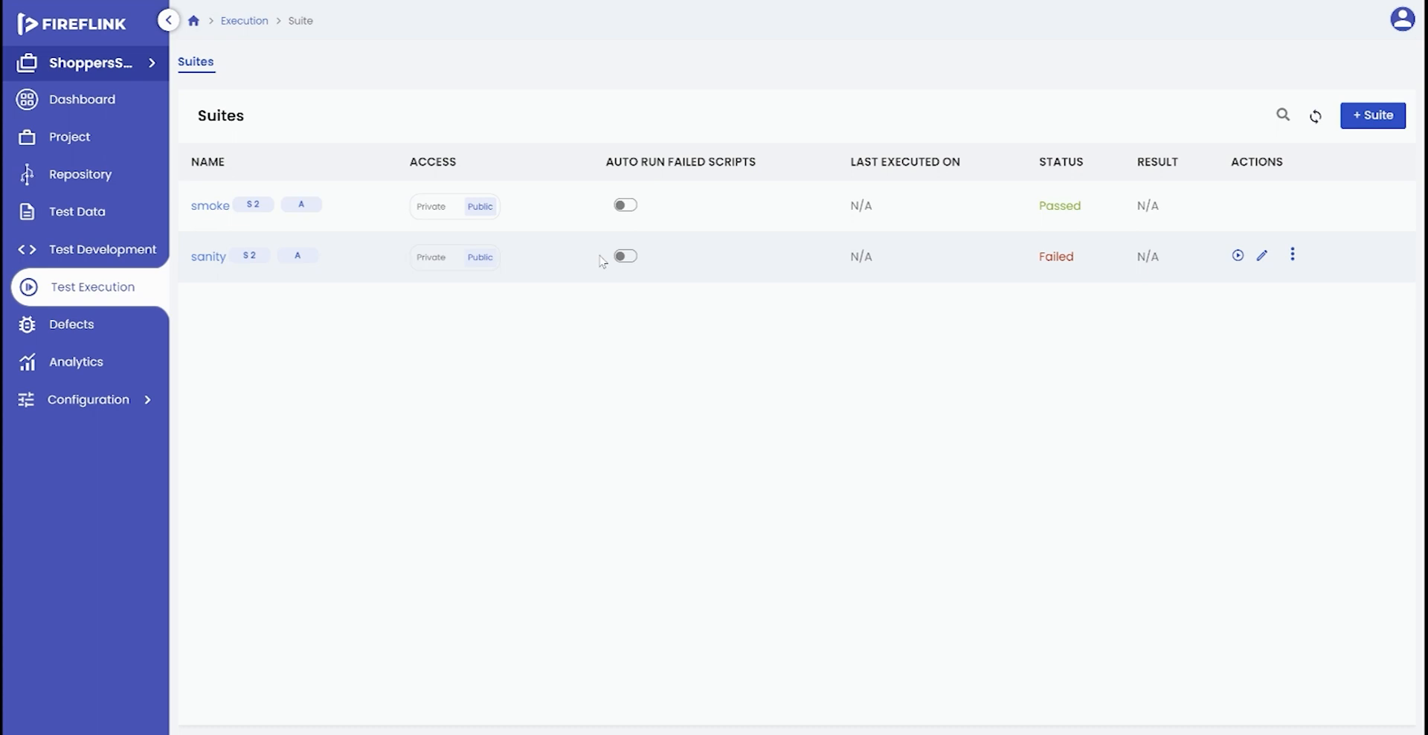
pyautogui.moveTo(1051, 203)
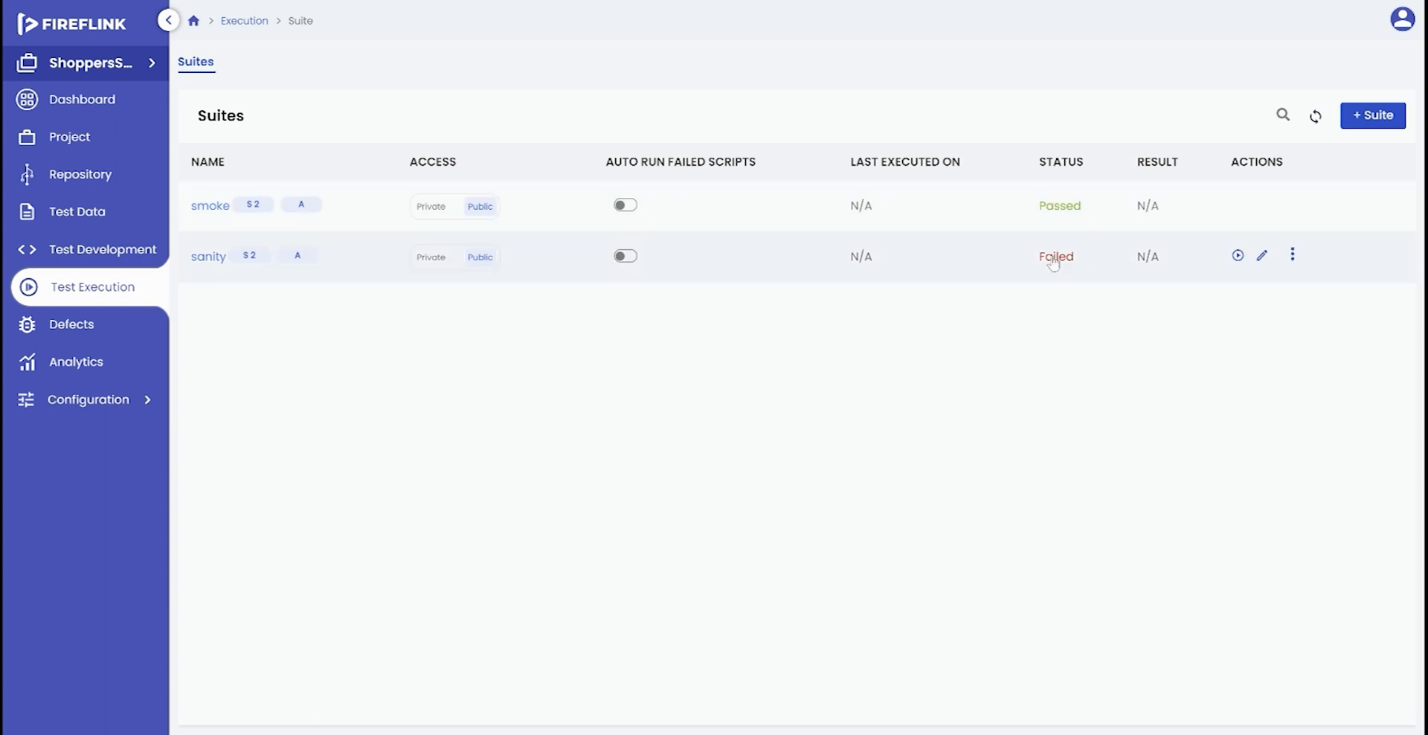
# Open the sanity run's HM002 script results and scroll to failed step 18.
pyautogui.click(1055, 255)
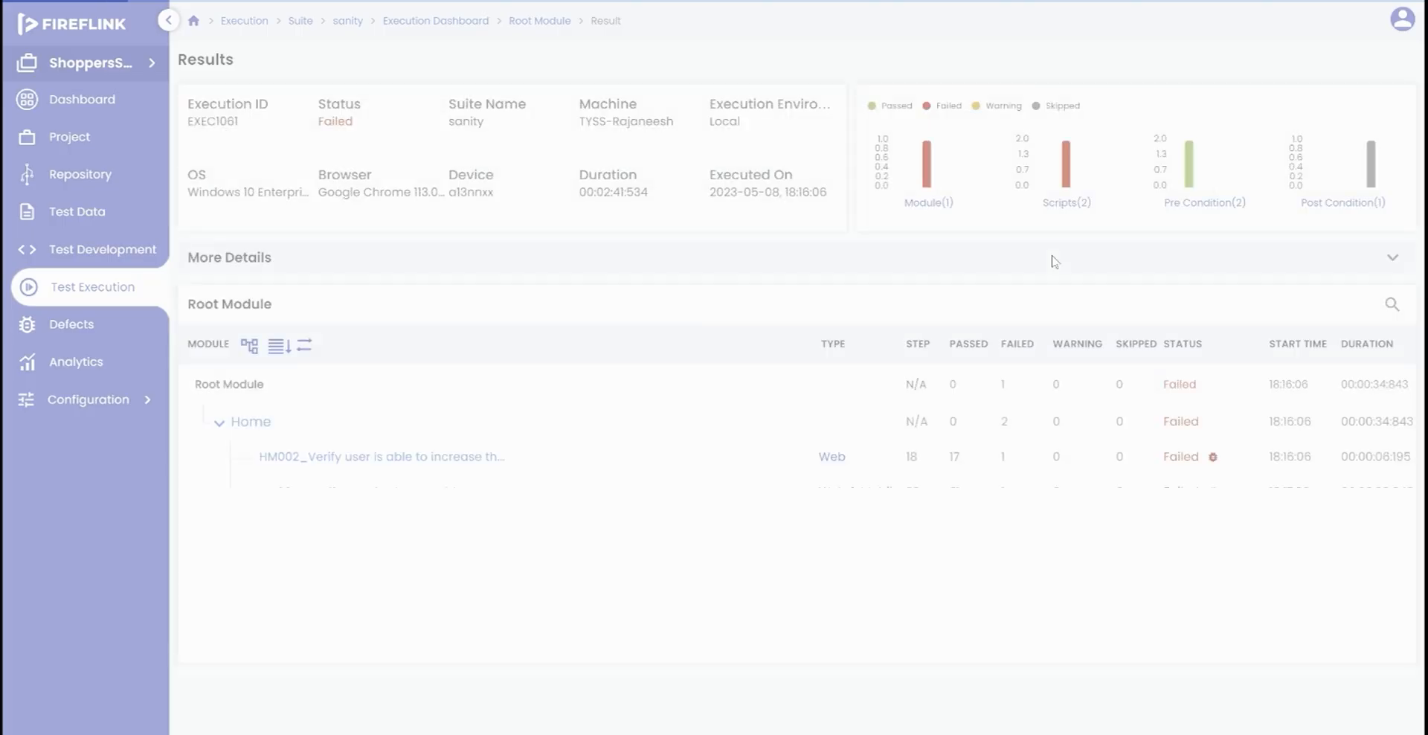
pyautogui.click(219, 420)
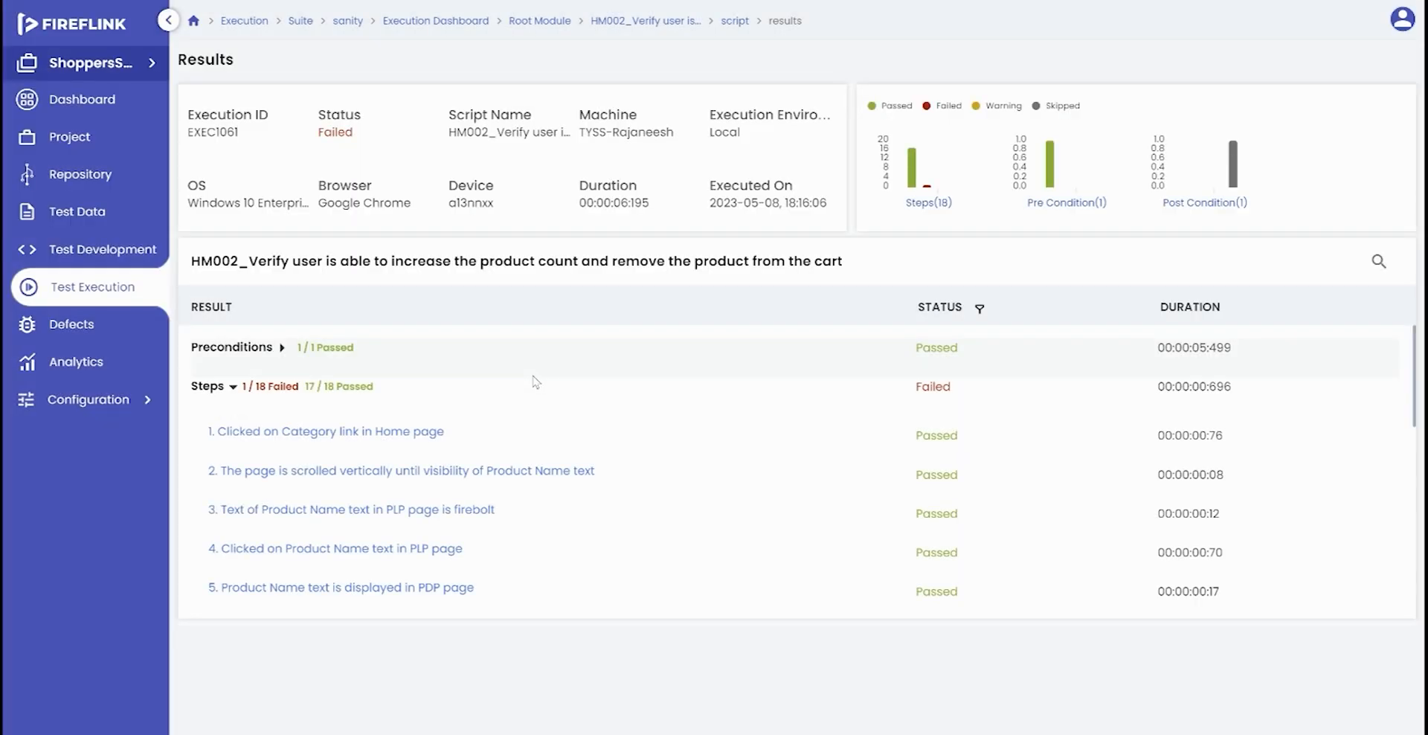
pyautogui.scroll(-3)
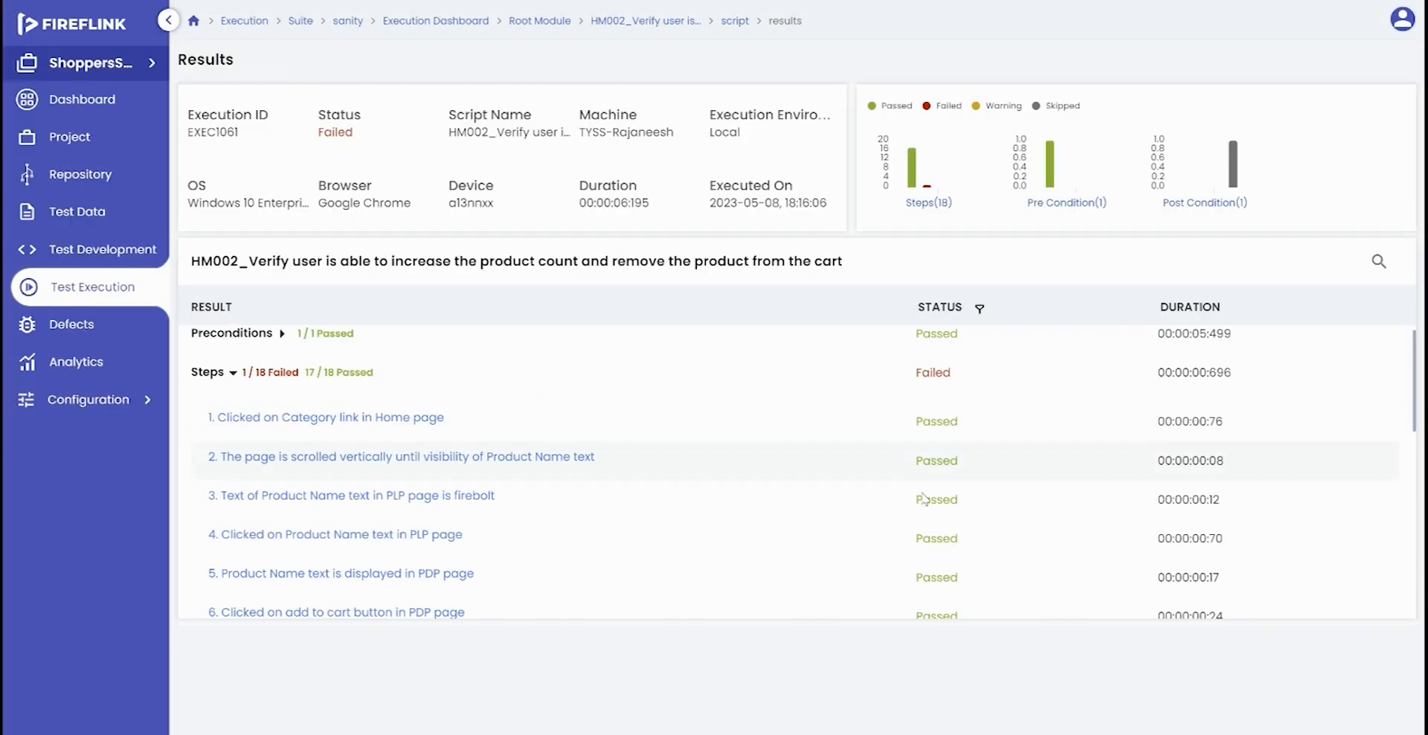
pyautogui.scroll(-3)
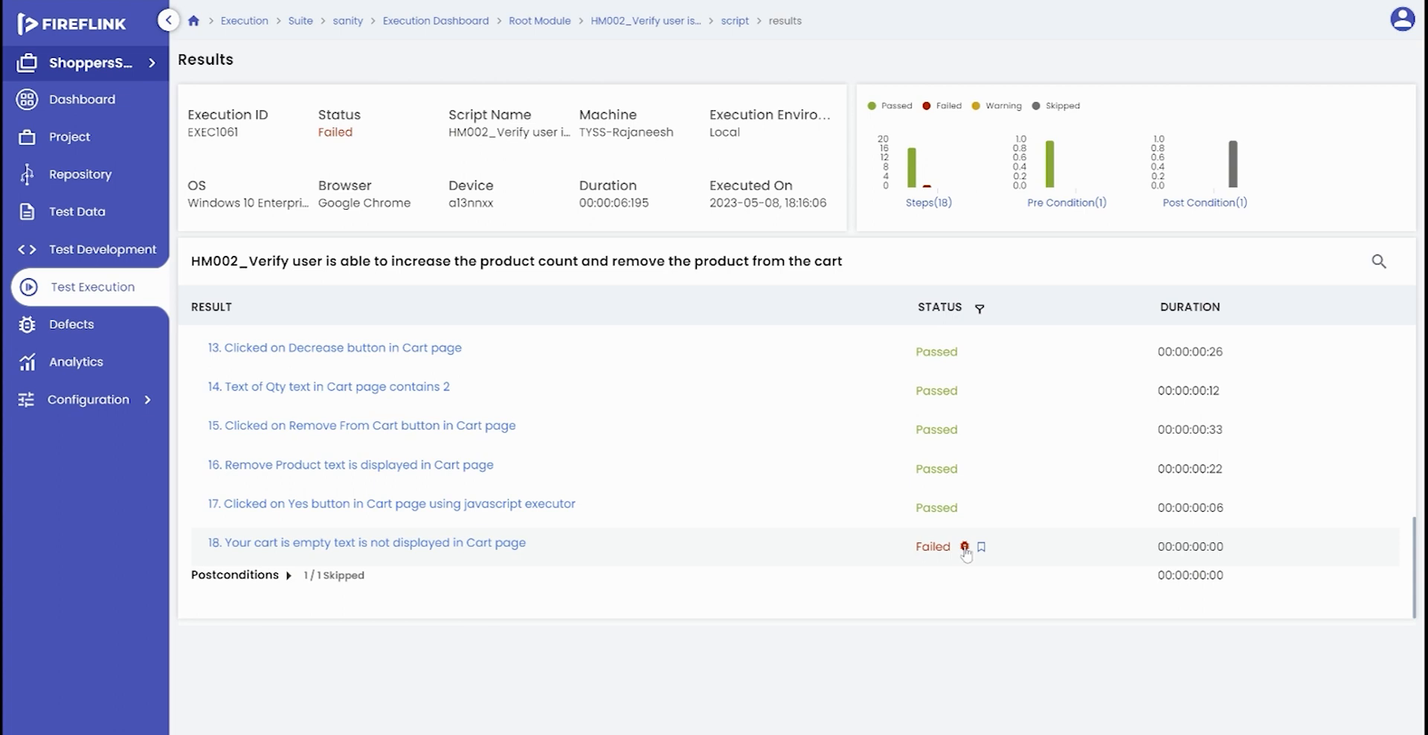
pyautogui.click(964, 546)
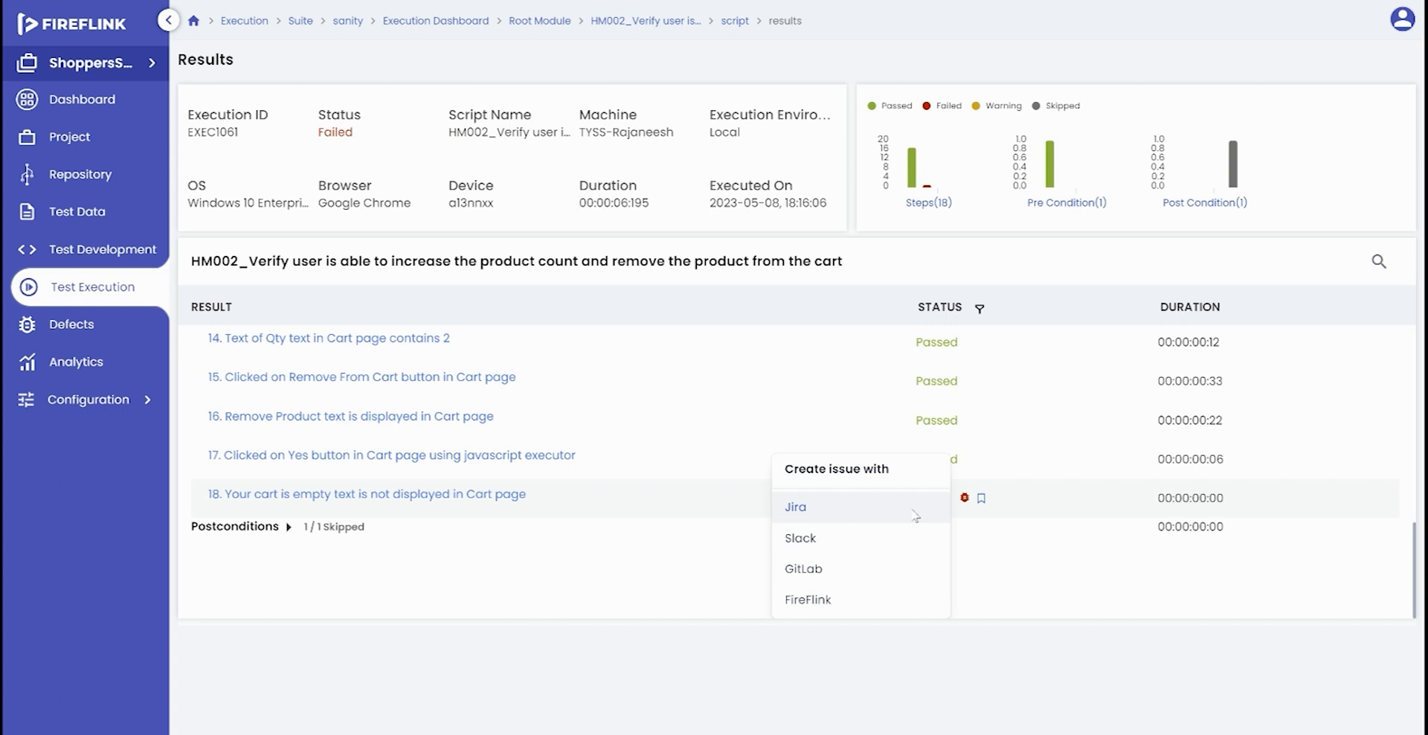
pyautogui.moveTo(913, 517)
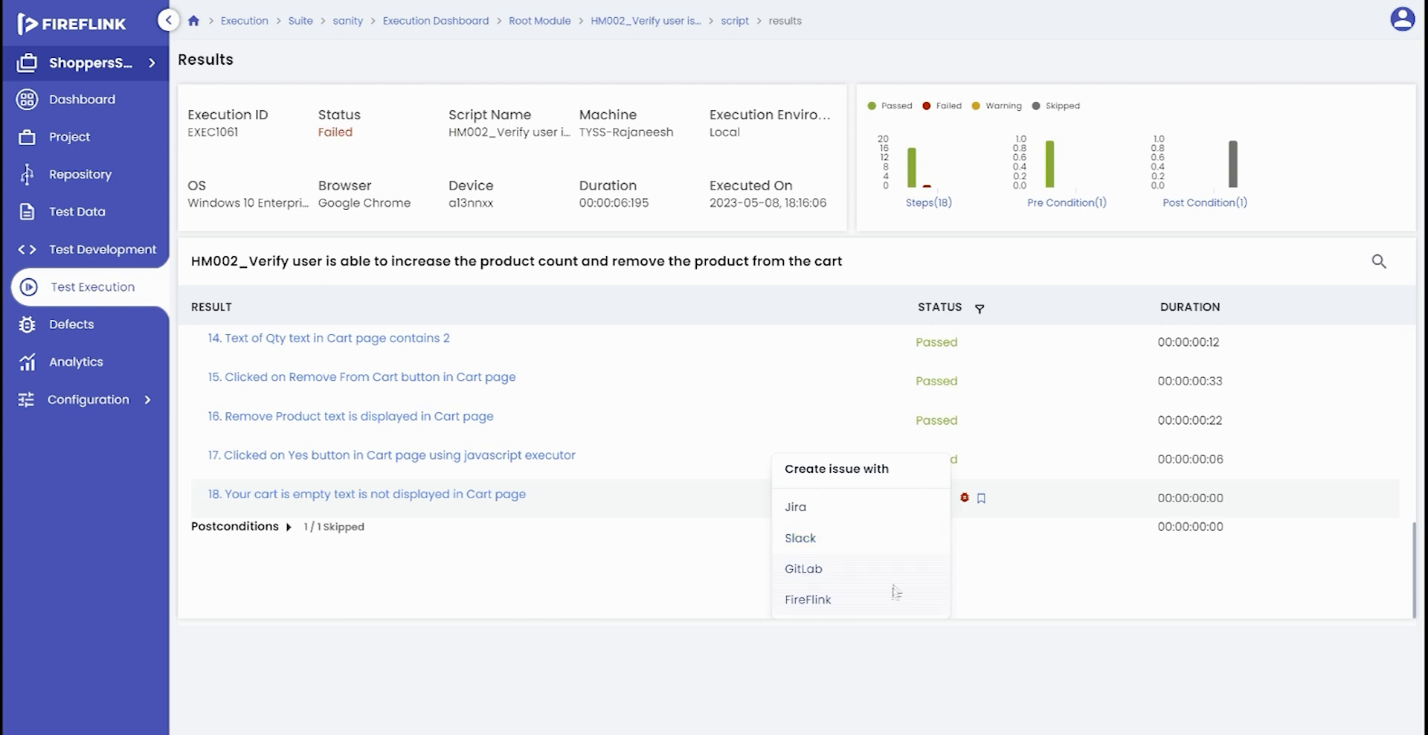
pyautogui.moveTo(795, 507)
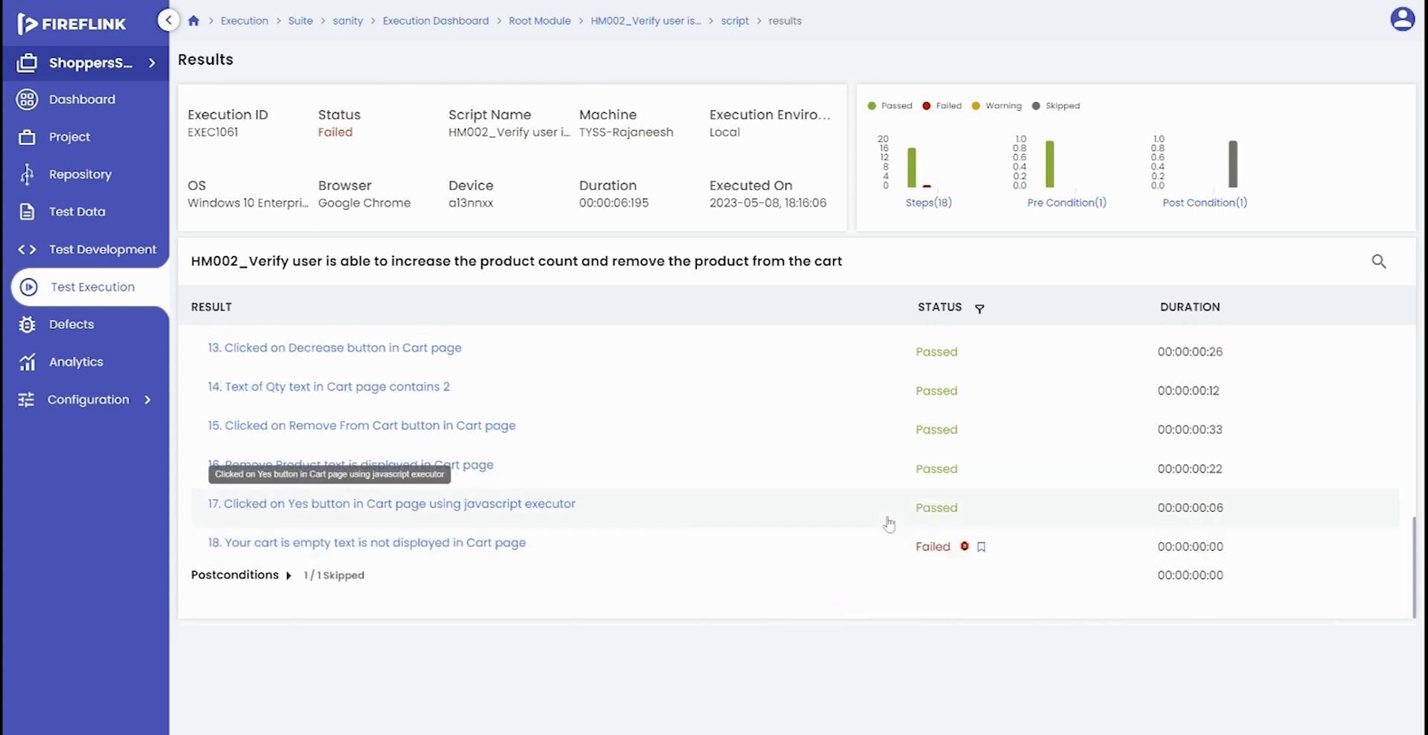
# Log failed step 18 as a Jira issue.
pyautogui.click(982, 547)
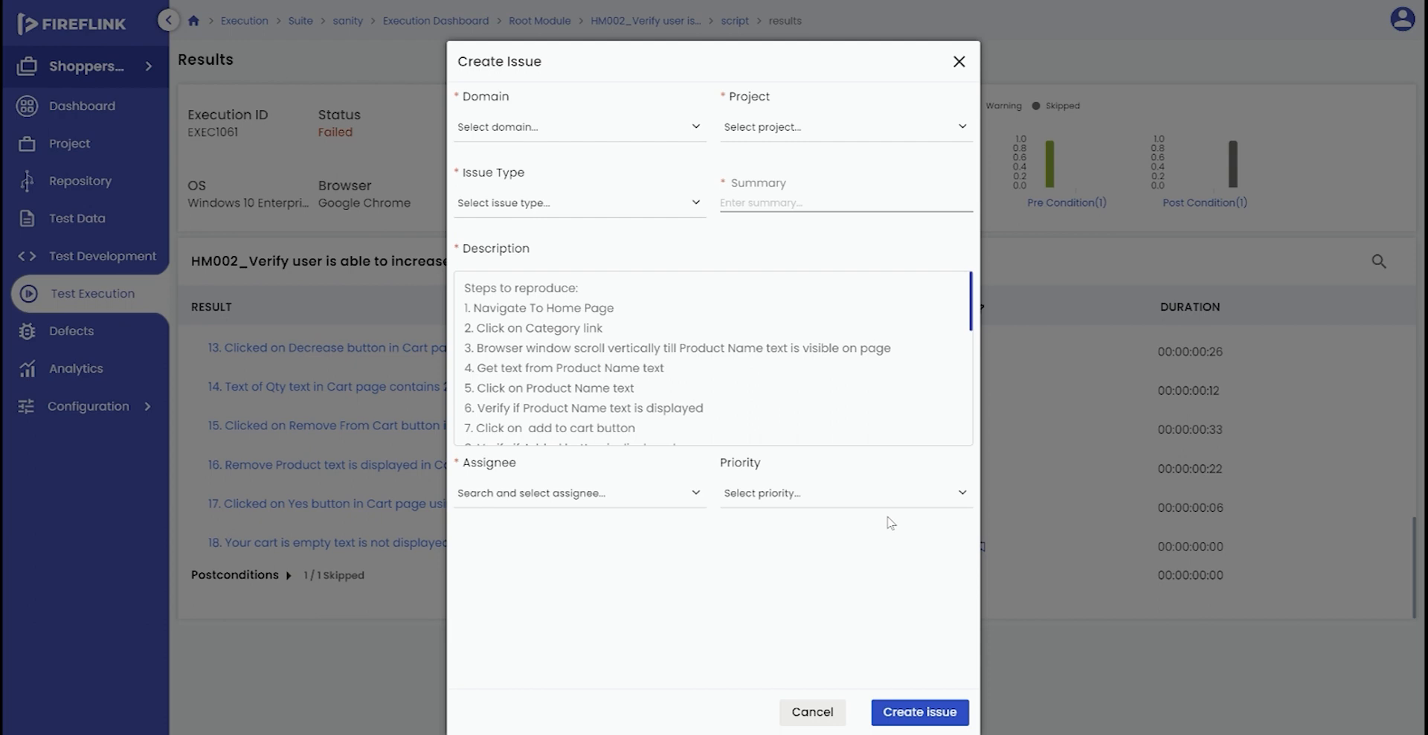
pyautogui.moveTo(594, 43)
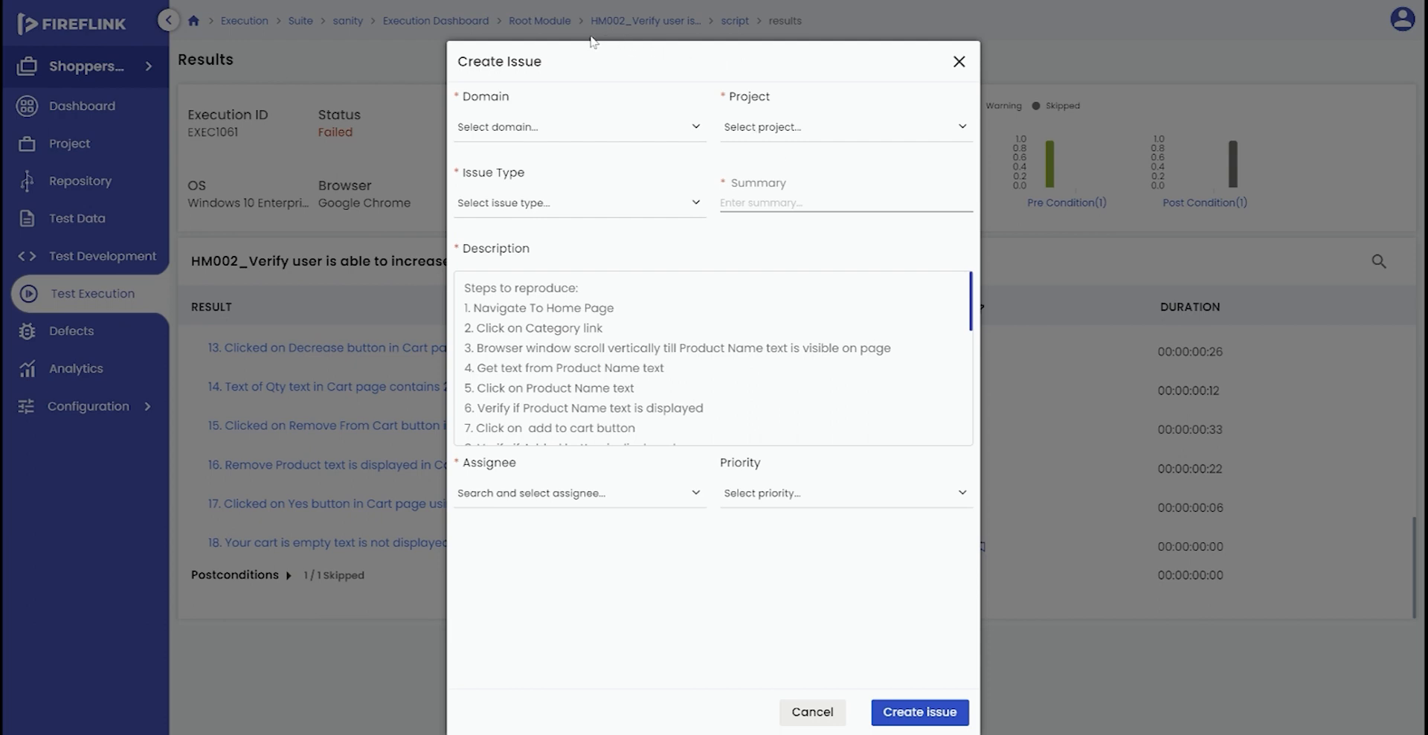
pyautogui.moveTo(543, 71)
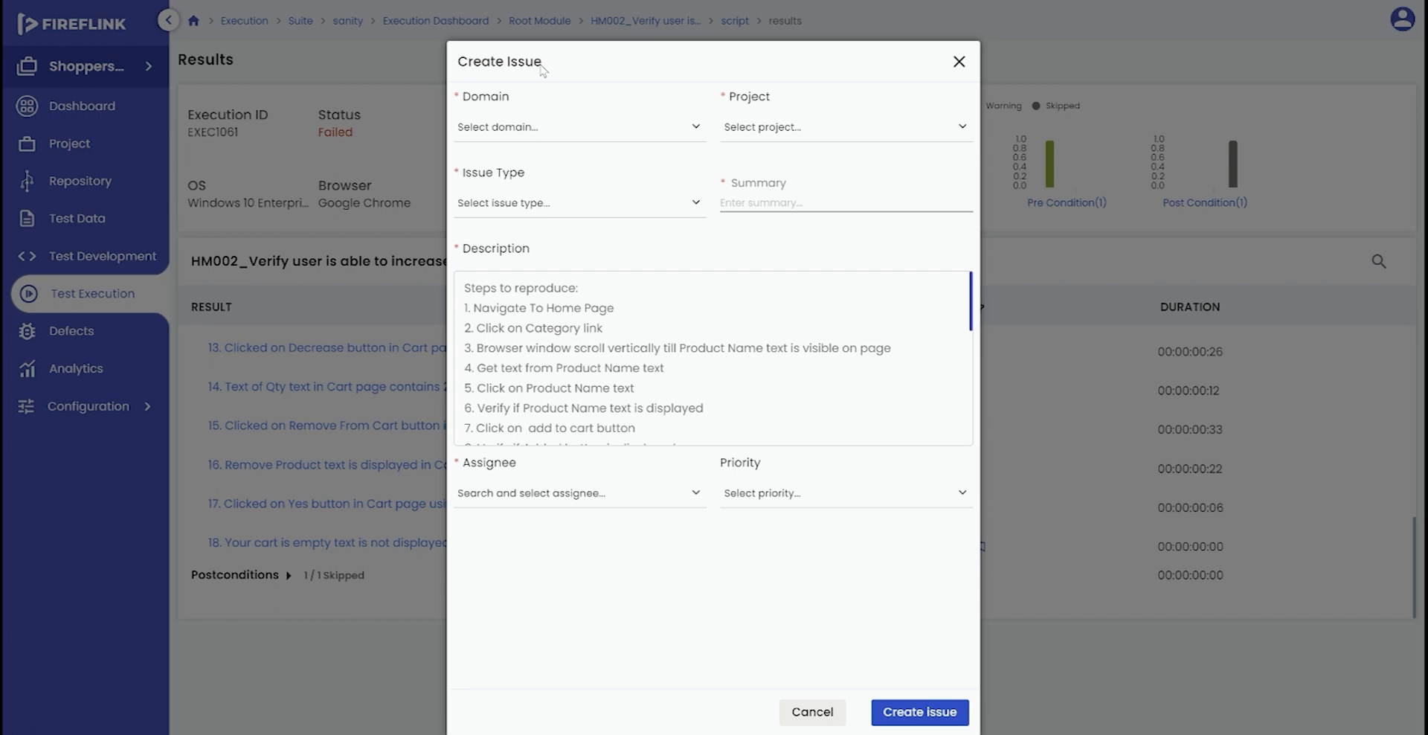
pyautogui.moveTo(553, 157)
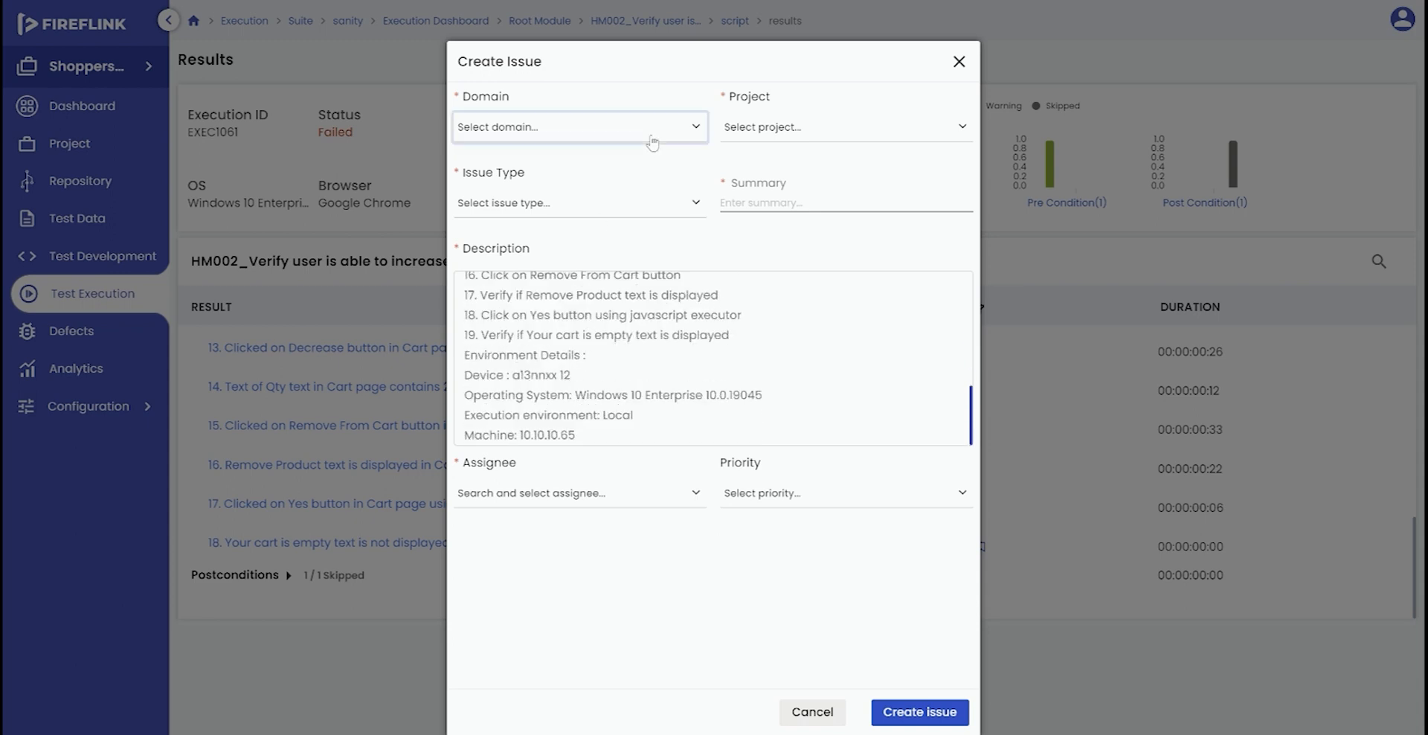
# Submit the issue as a Bug assigned to the only listed user, then reload Jira issues.
pyautogui.click(579, 203)
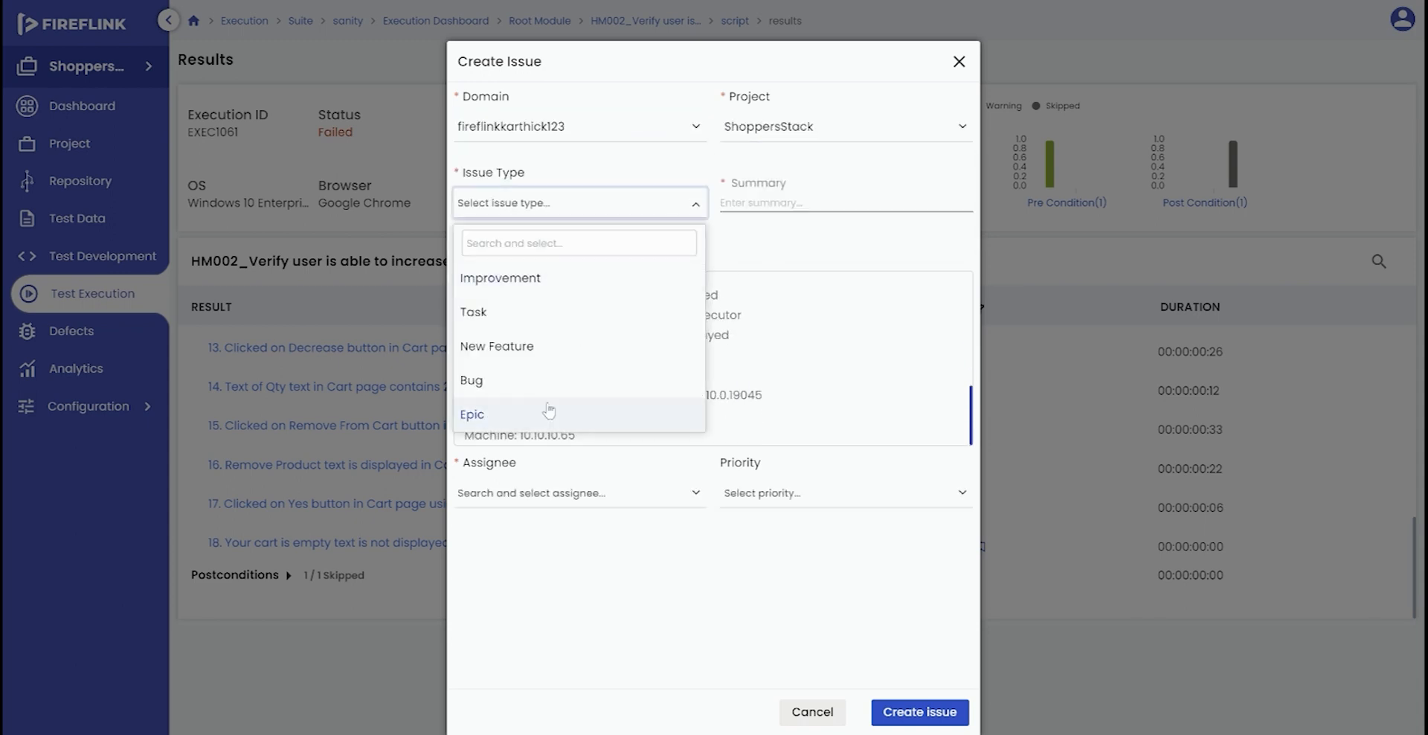
pyautogui.click(471, 381)
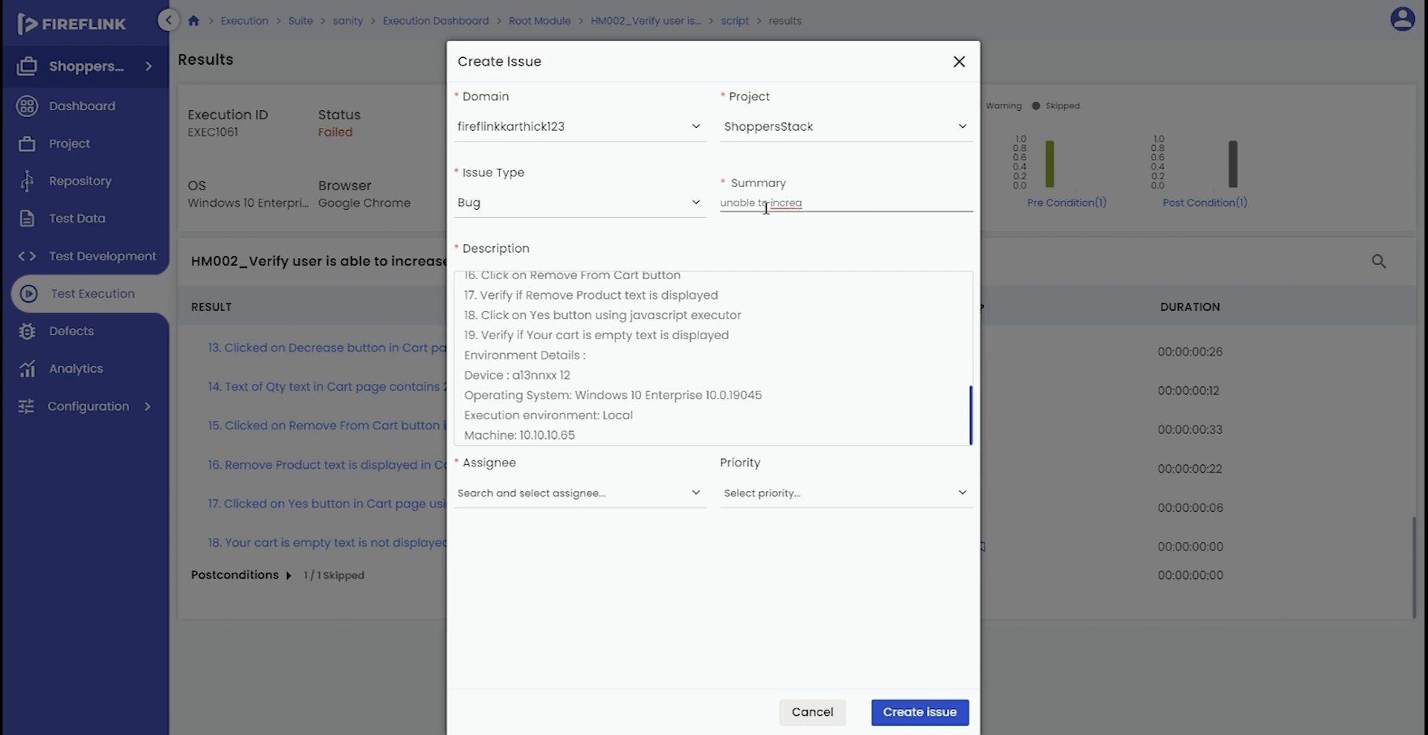
pyautogui.click(579, 492)
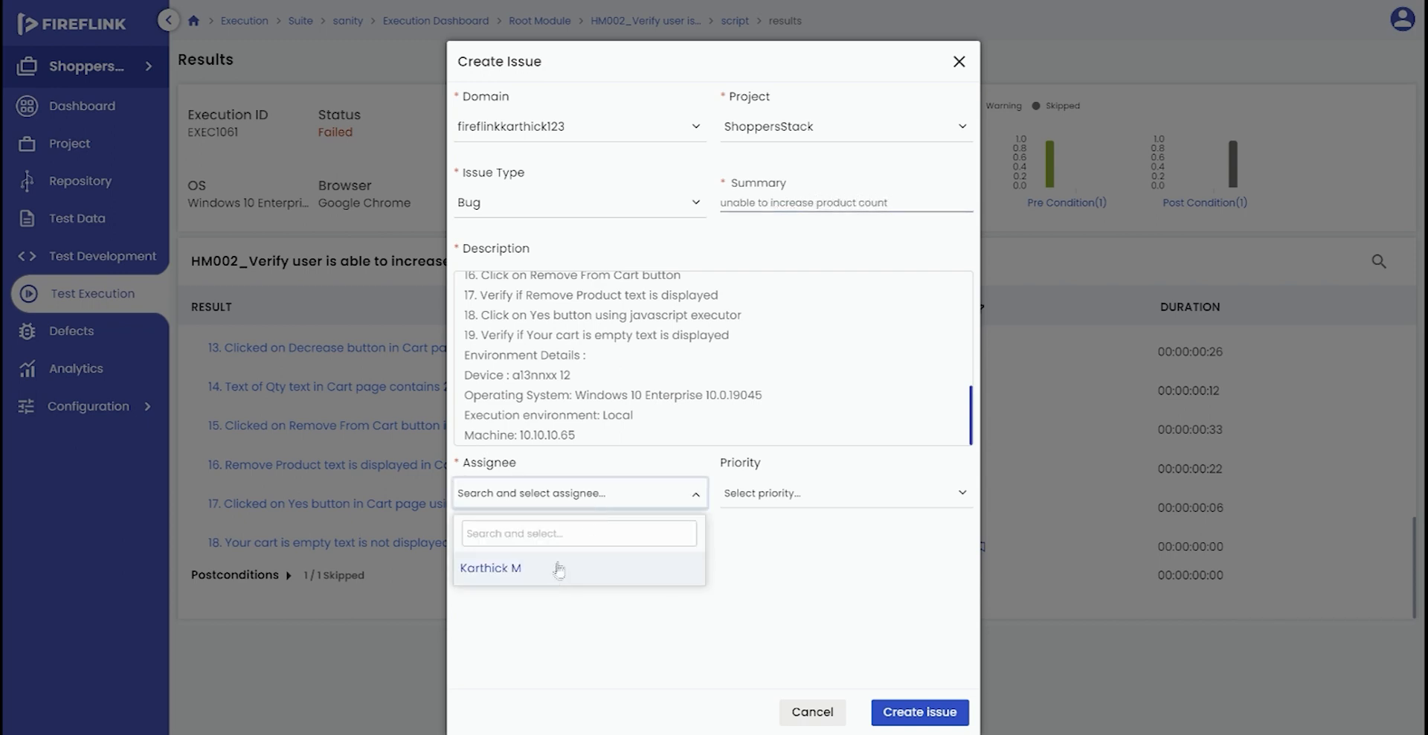
pyautogui.click(490, 568)
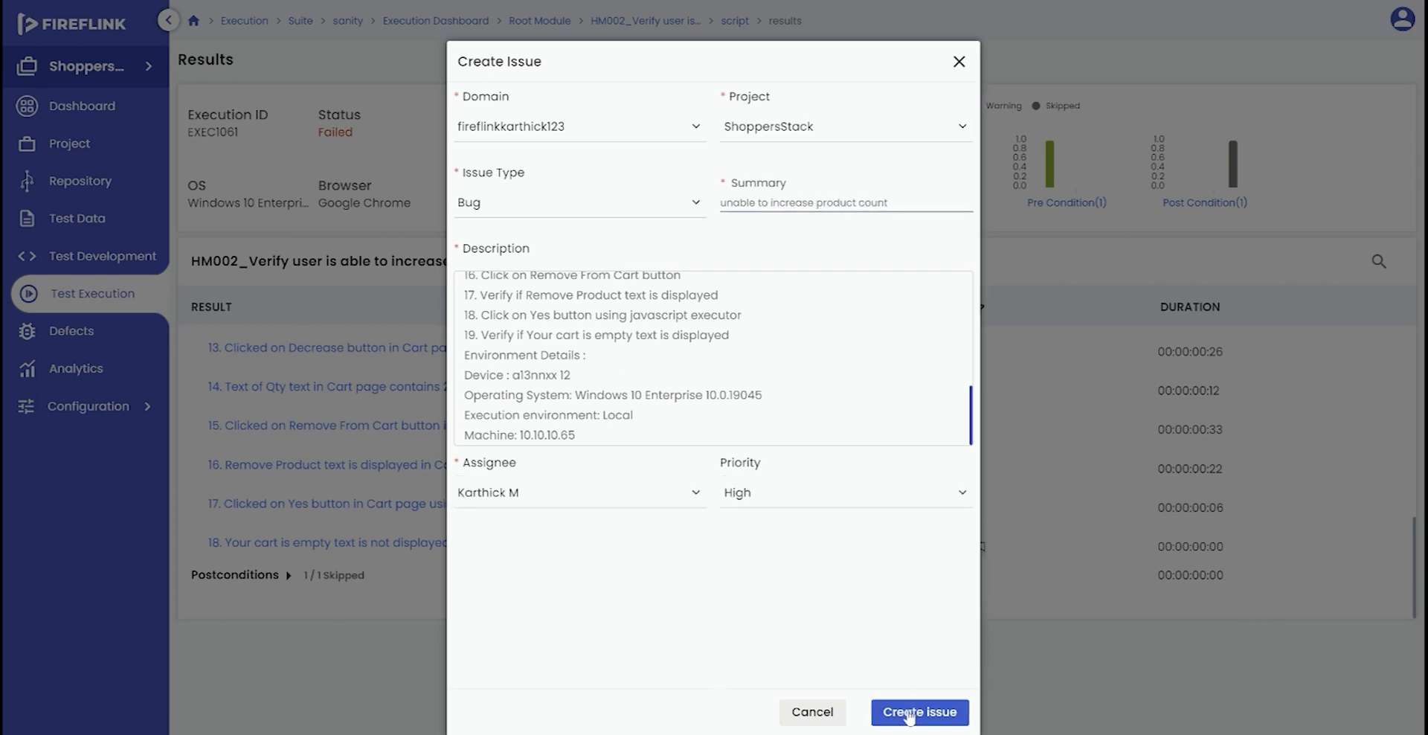
pyautogui.click(919, 712)
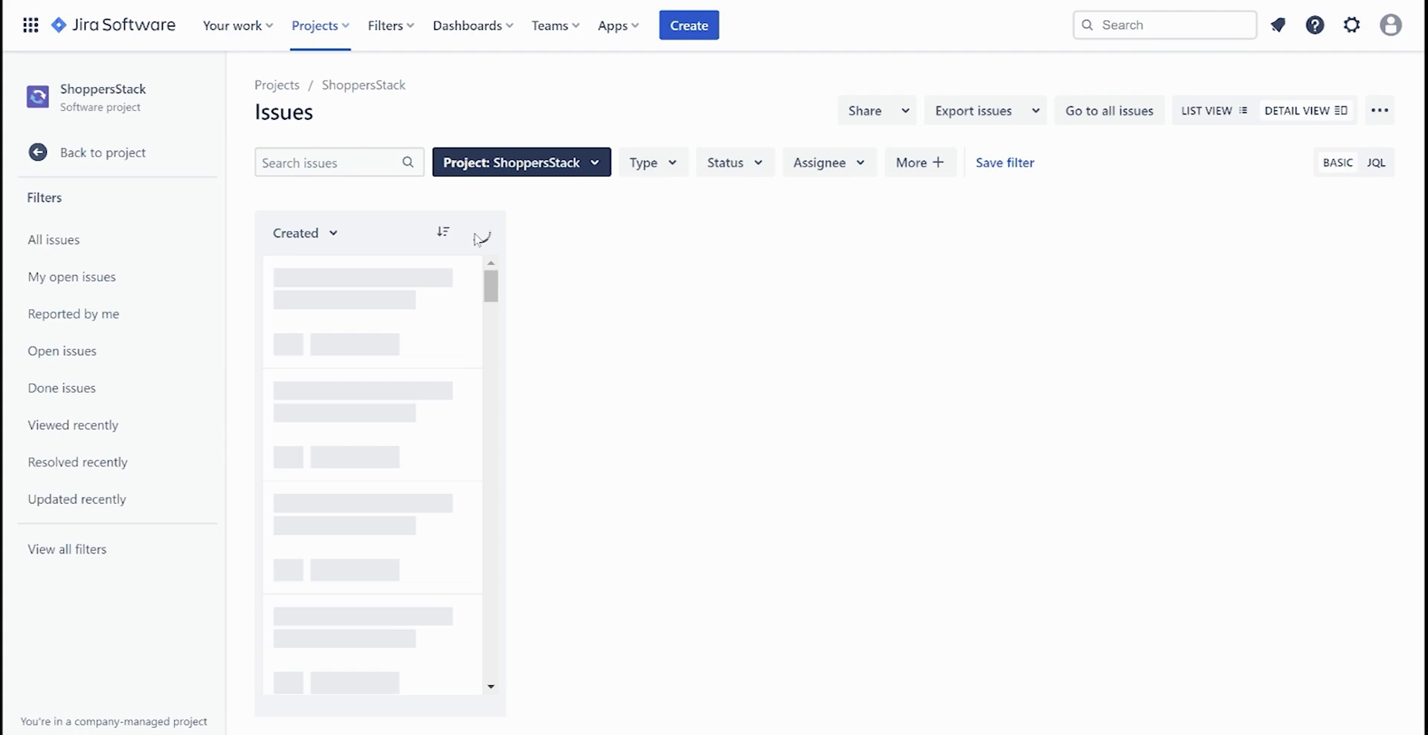
pyautogui.click(364, 277)
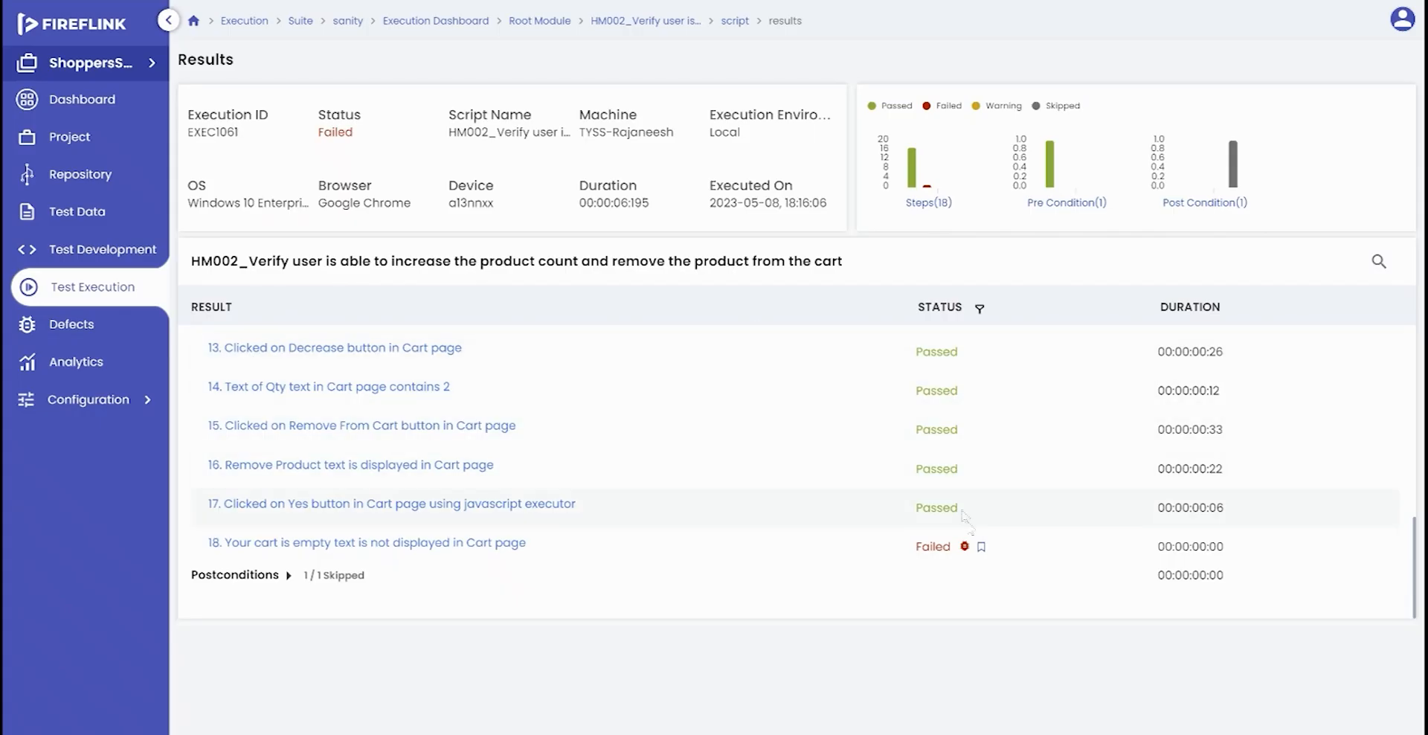
# Choose FireFlink from step 18's bug icon to log it as a defect.
pyautogui.click(966, 546)
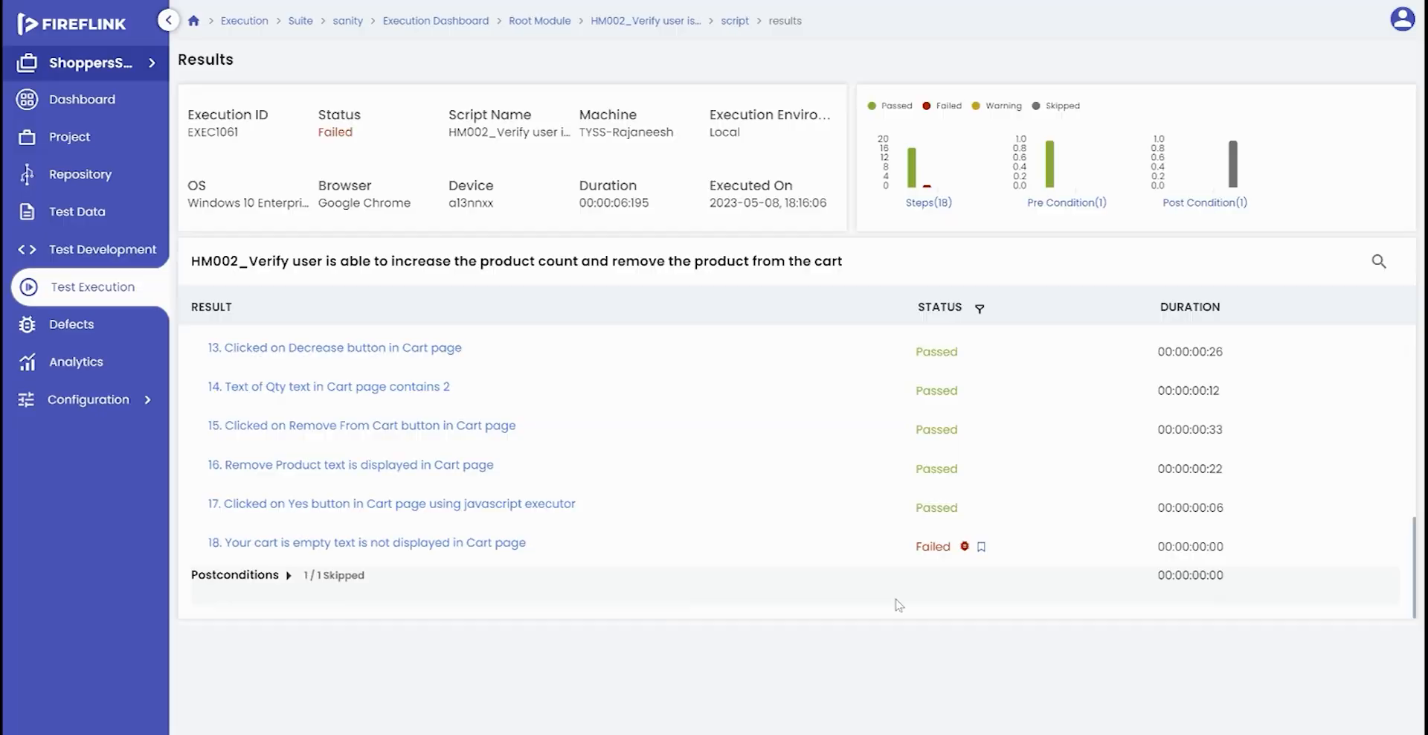
pyautogui.click(968, 546)
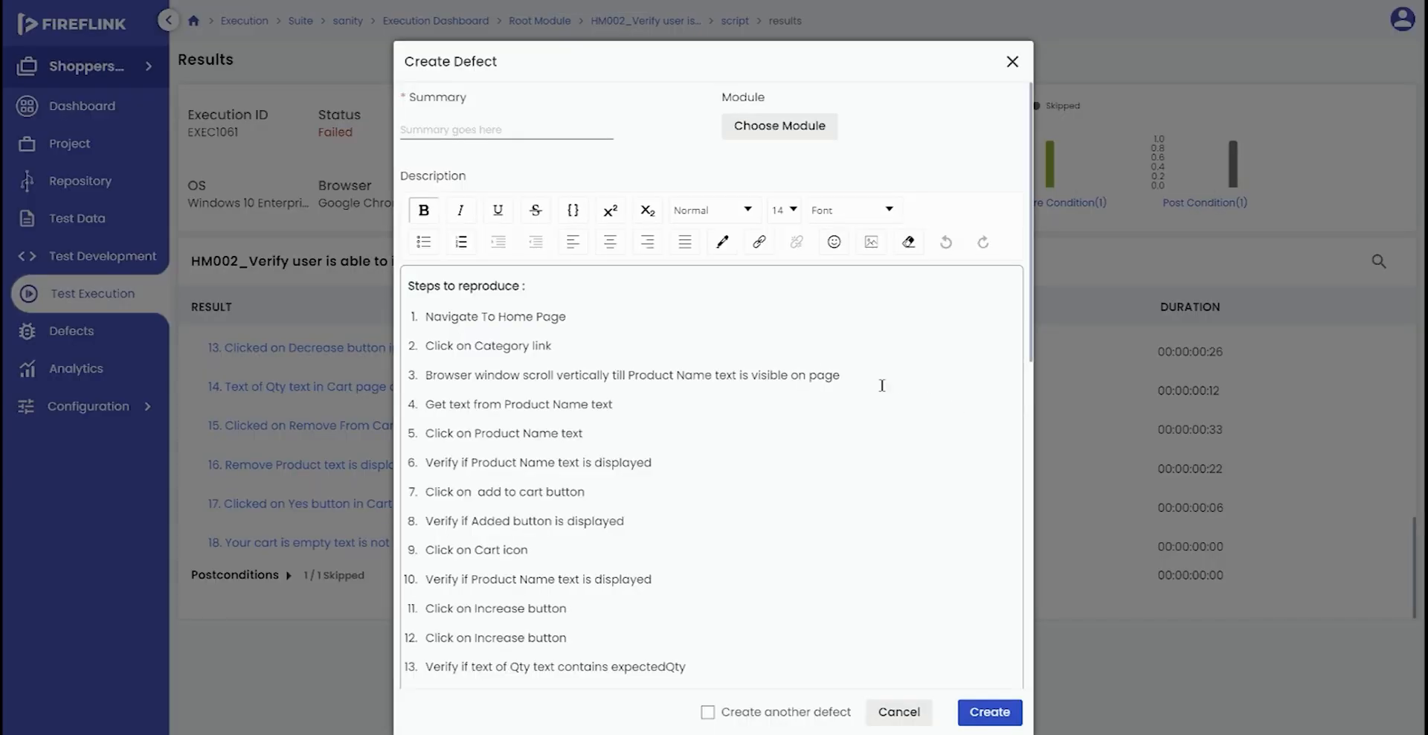
# Create defect SHO1002 summarised 'user unable to', then view the Defects page.
pyautogui.scroll(-3)
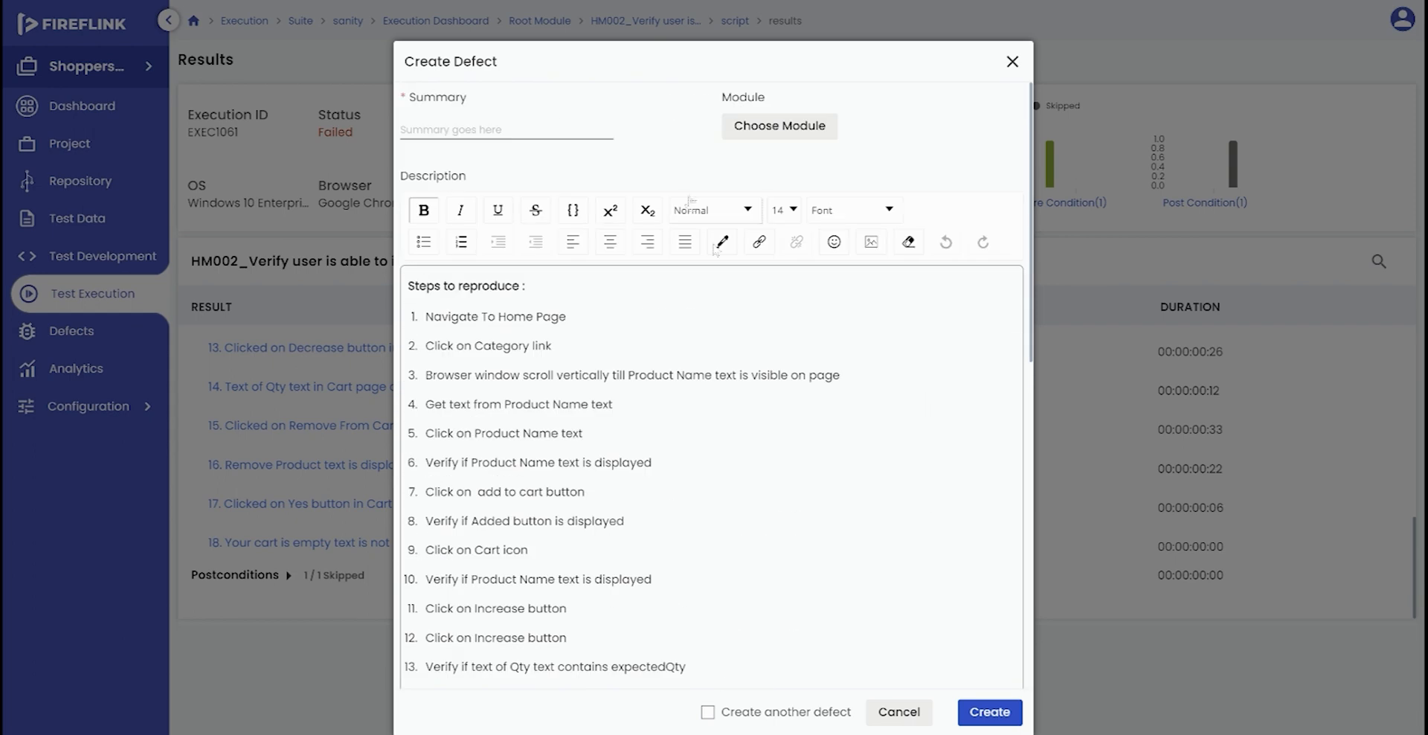
pyautogui.write('user unable to')
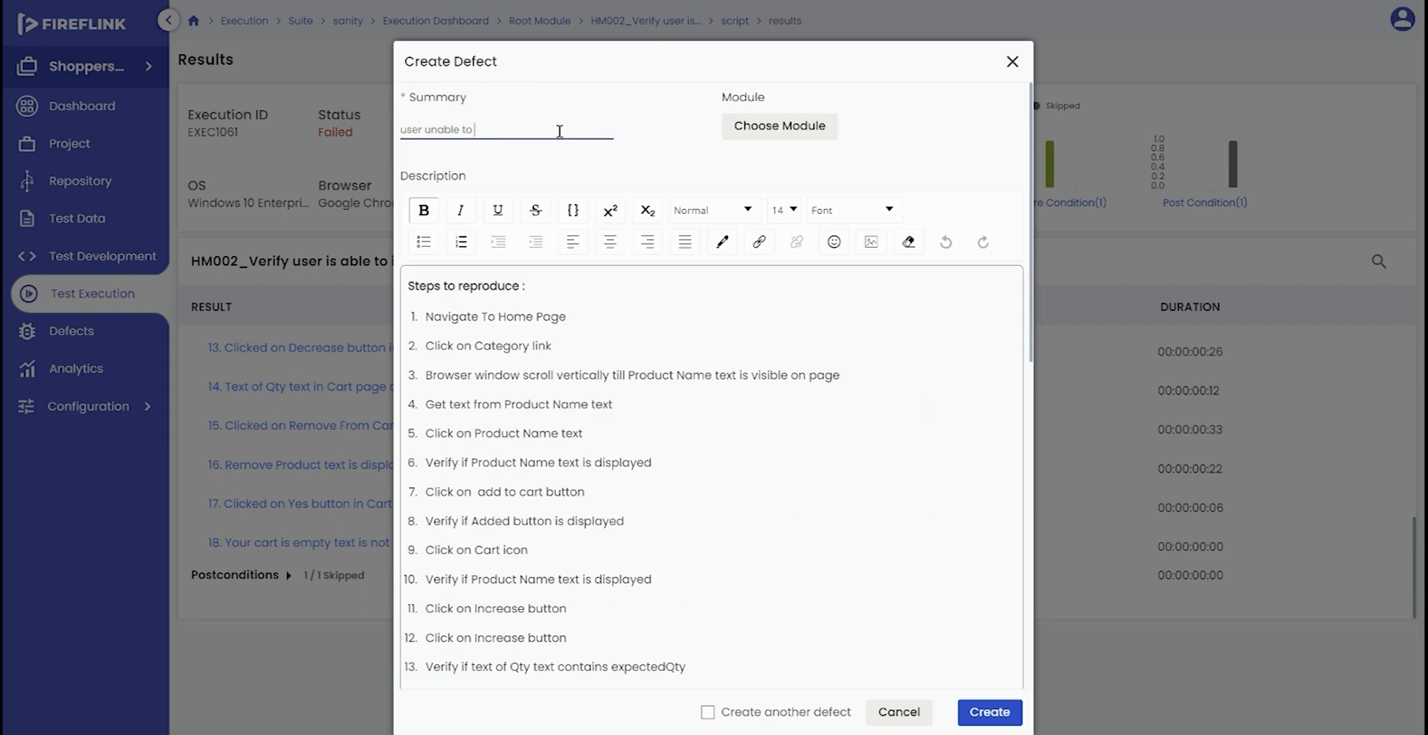
pyautogui.scroll(-3)
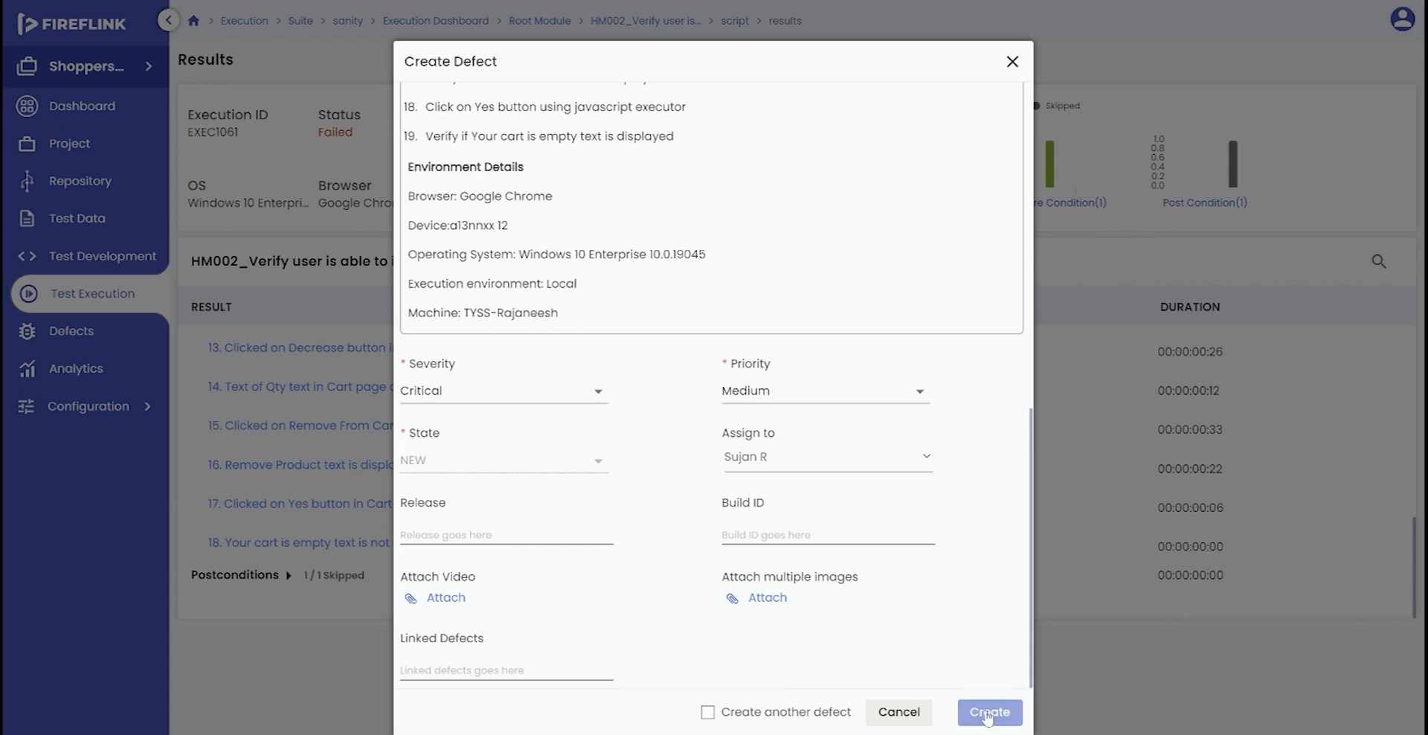
pyautogui.click(989, 711)
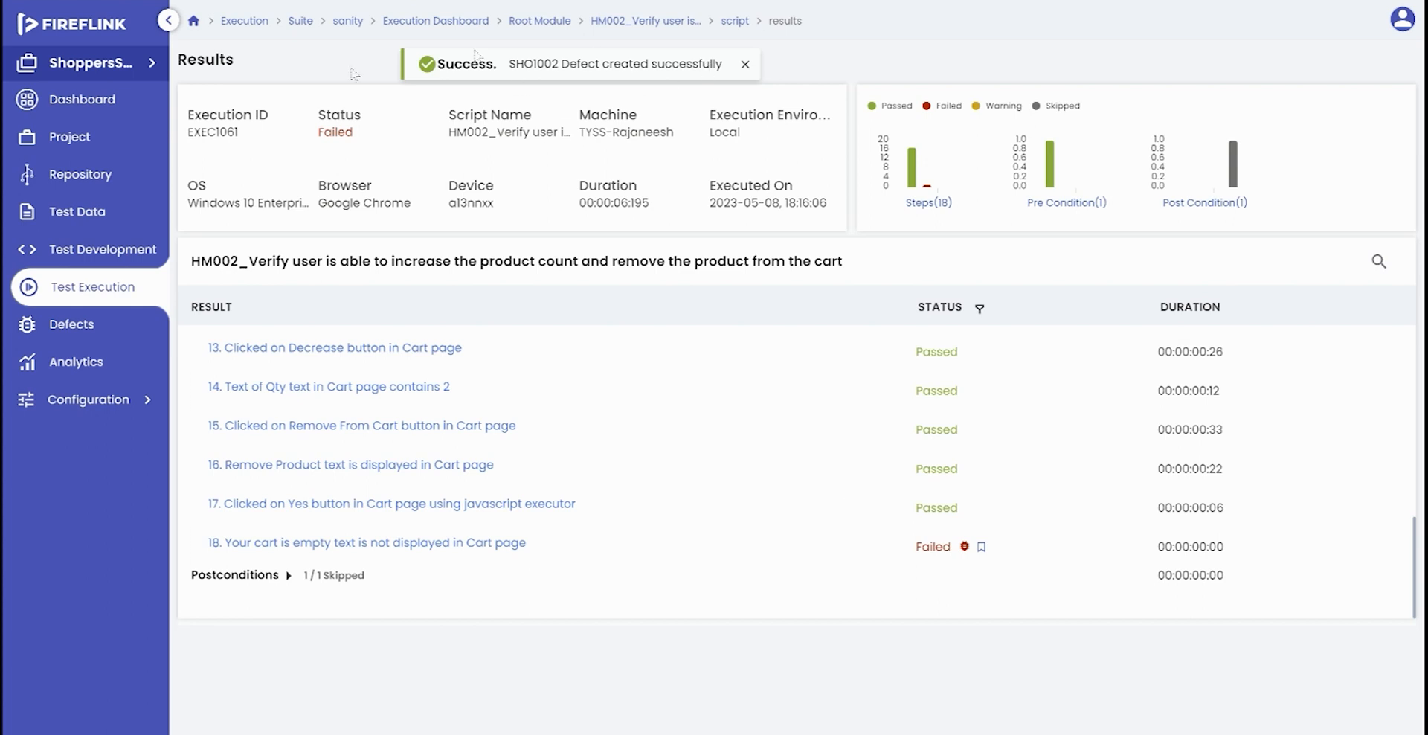
pyautogui.click(73, 324)
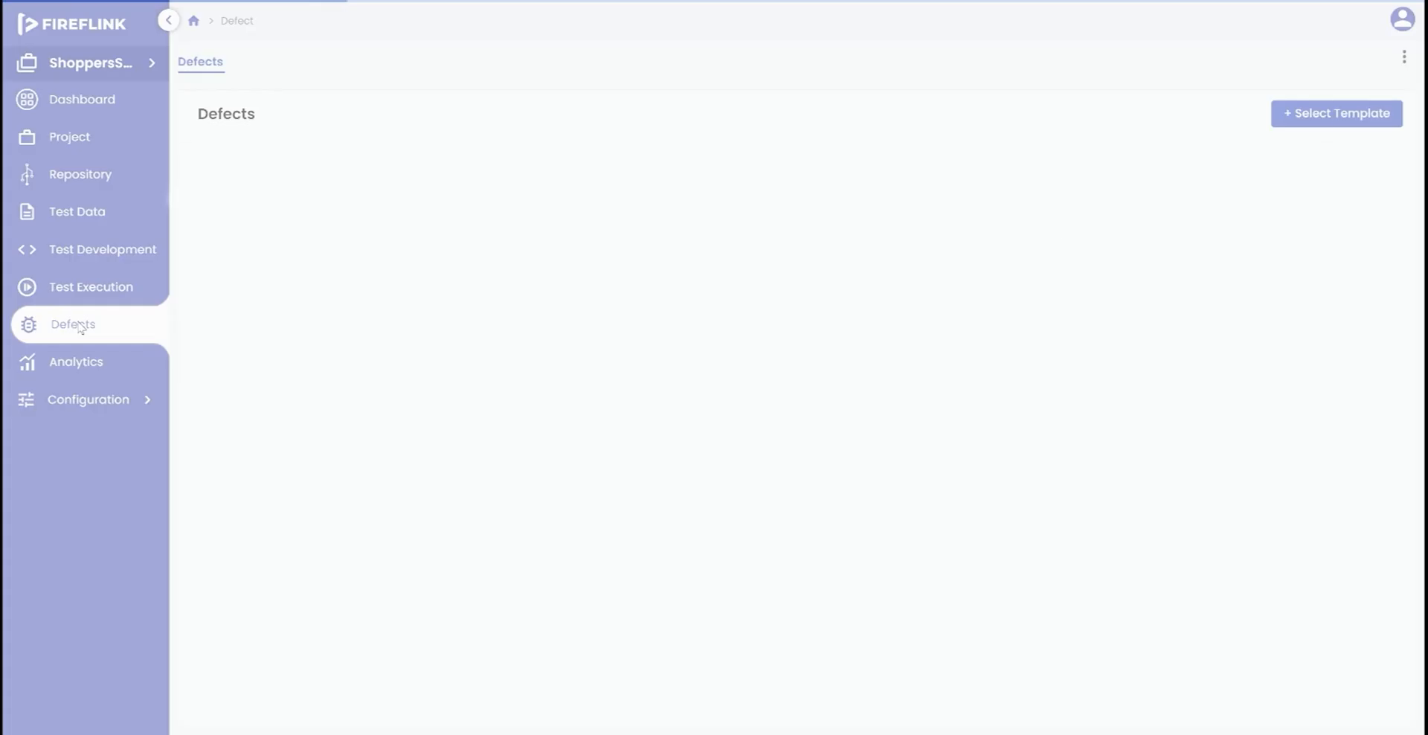